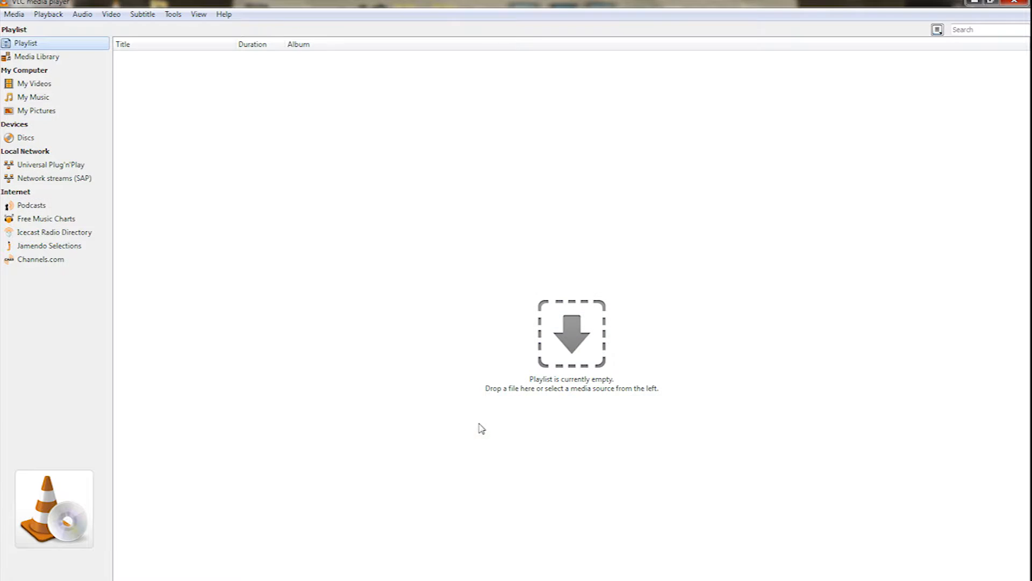
{"action": "mouse_move", "coordinate": [170, 32]}
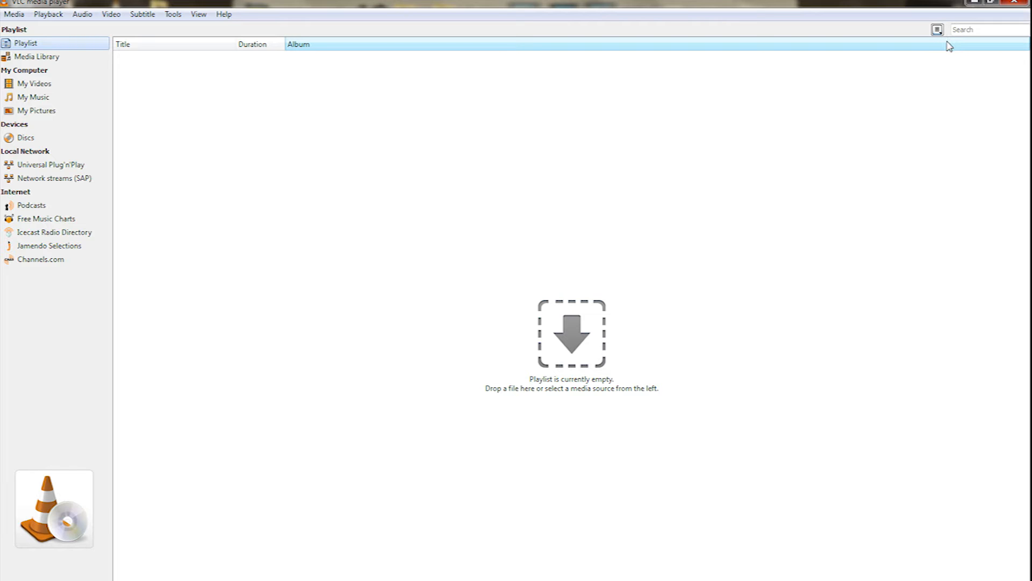
{"action": "mouse_move", "coordinate": [948, 50]}
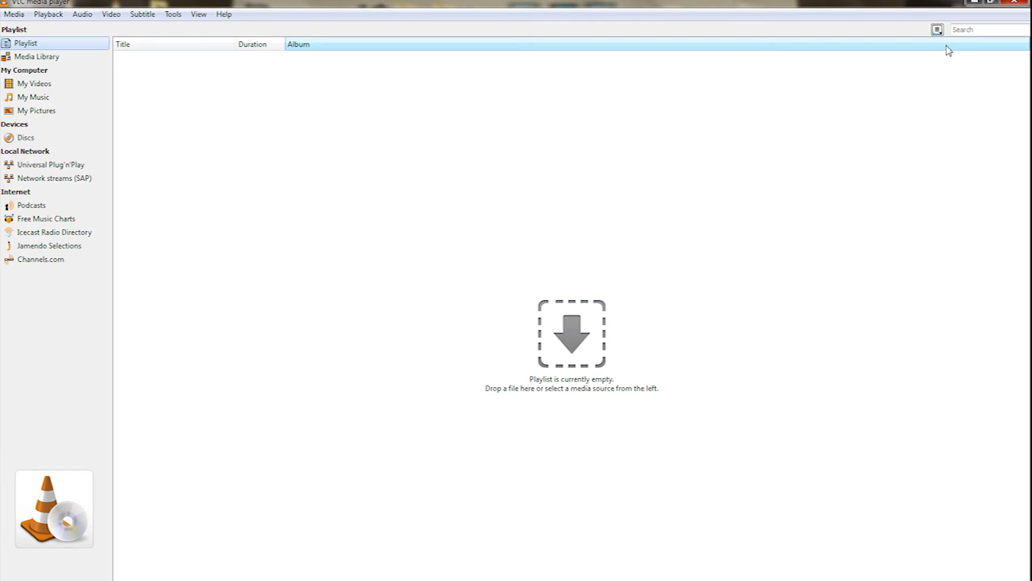
{"action": "mouse_move", "coordinate": [977, 21]}
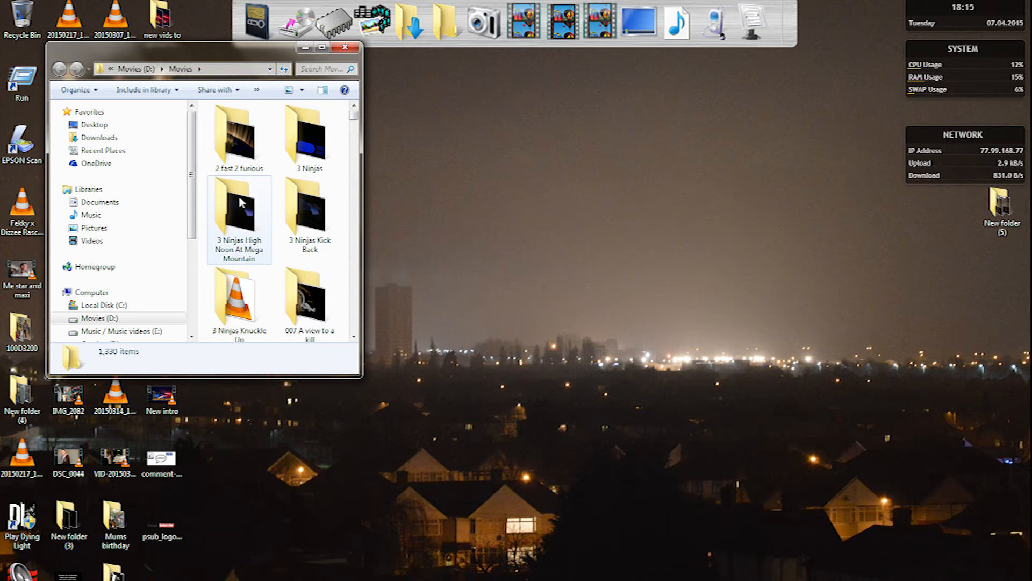
- Browse into the 3 Ninjas High Noon At Mega Mountain movie folder and return to VLC
{"action": "double_click", "coordinate": [239, 221]}
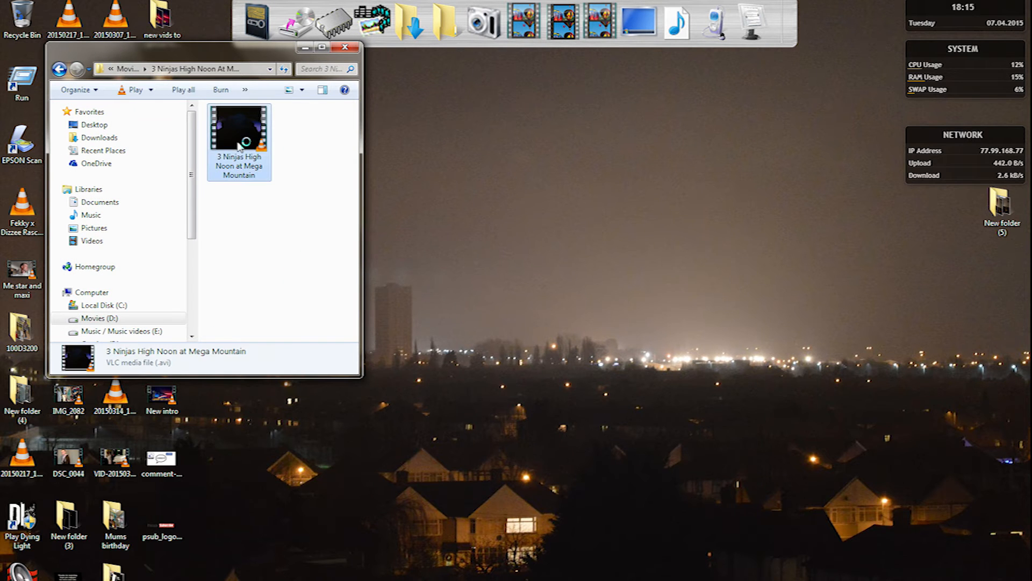
{"action": "double_click", "coordinate": [239, 128]}
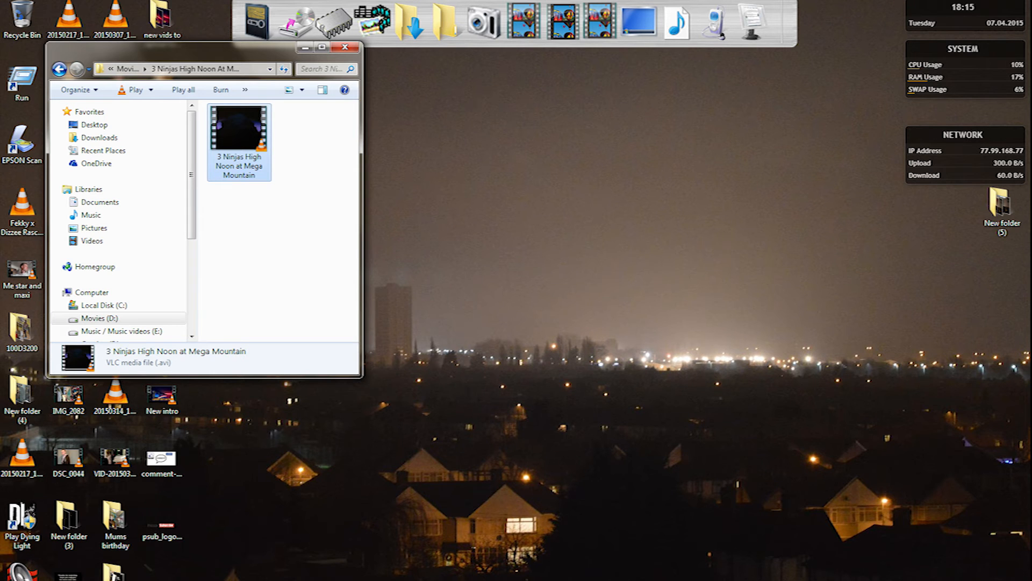
{"action": "double_click", "coordinate": [238, 131]}
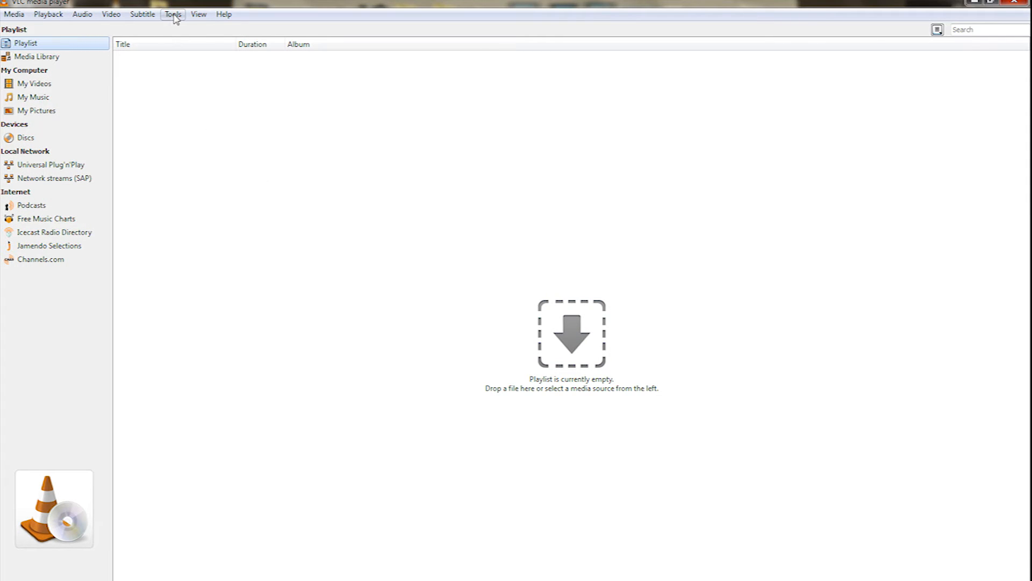
- Bring up VLC's Simple Preferences from the Tools menu
{"action": "left_click", "coordinate": [172, 14]}
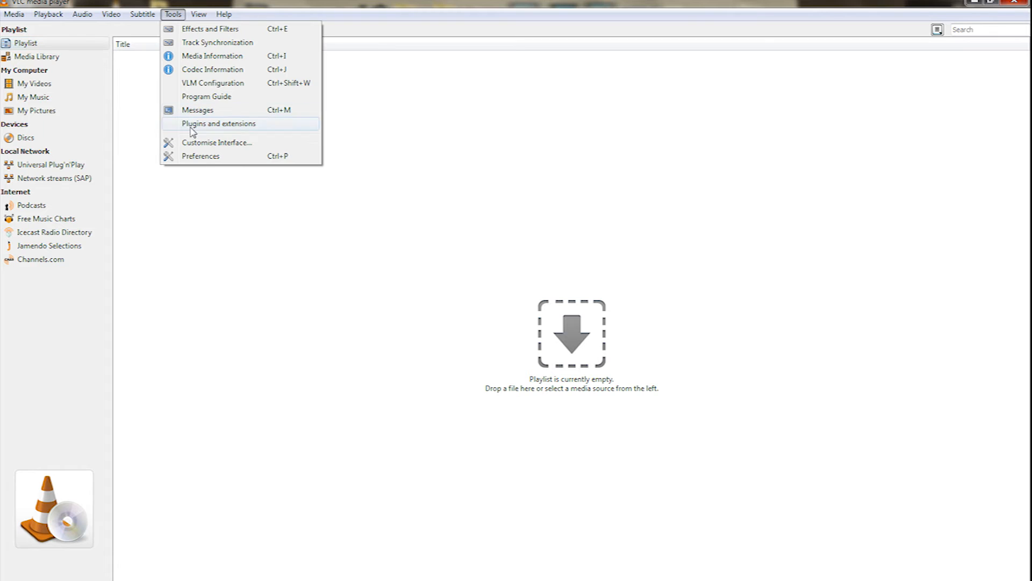
{"action": "left_click", "coordinate": [201, 156]}
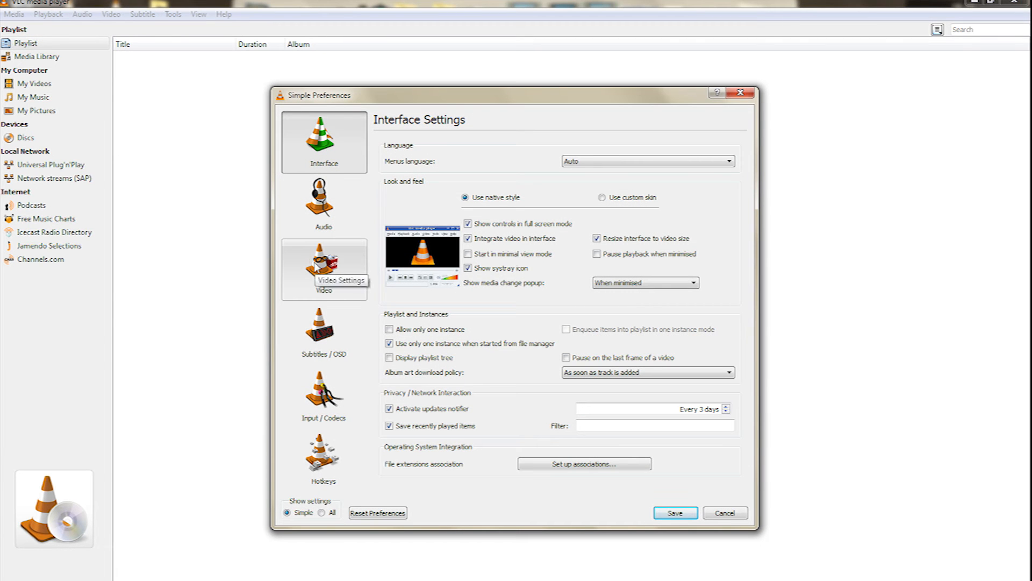
- On the Video settings page, set Force Aspect Ratio to 16:10
{"action": "left_click", "coordinate": [324, 269]}
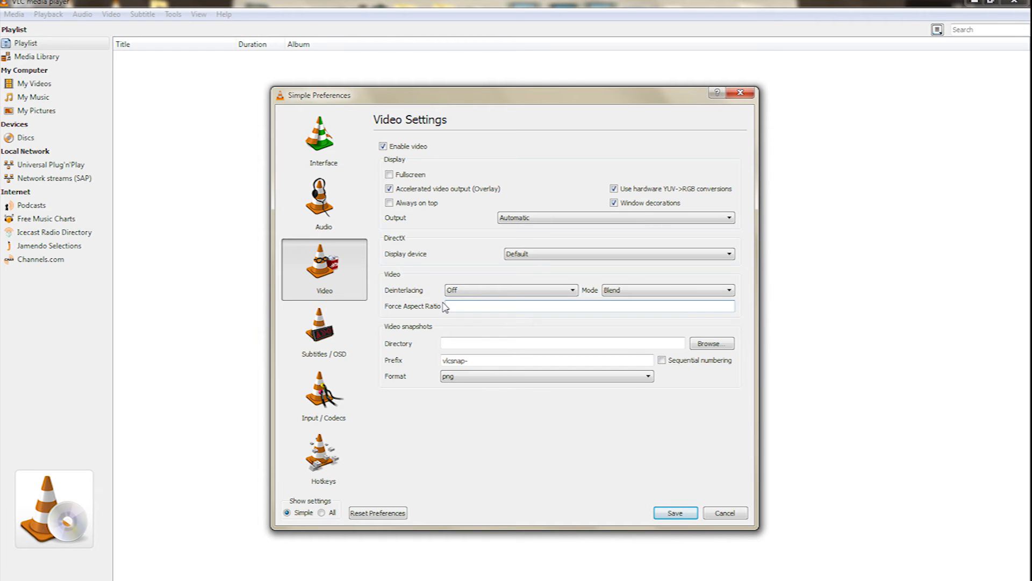
{"action": "type", "text": "16:"}
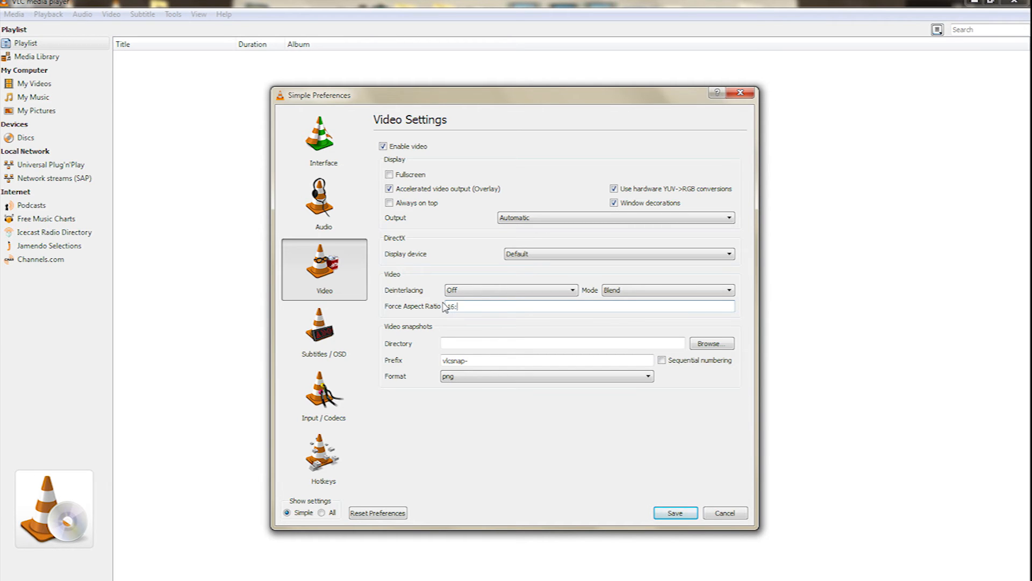
{"action": "type", "text": "16:10"}
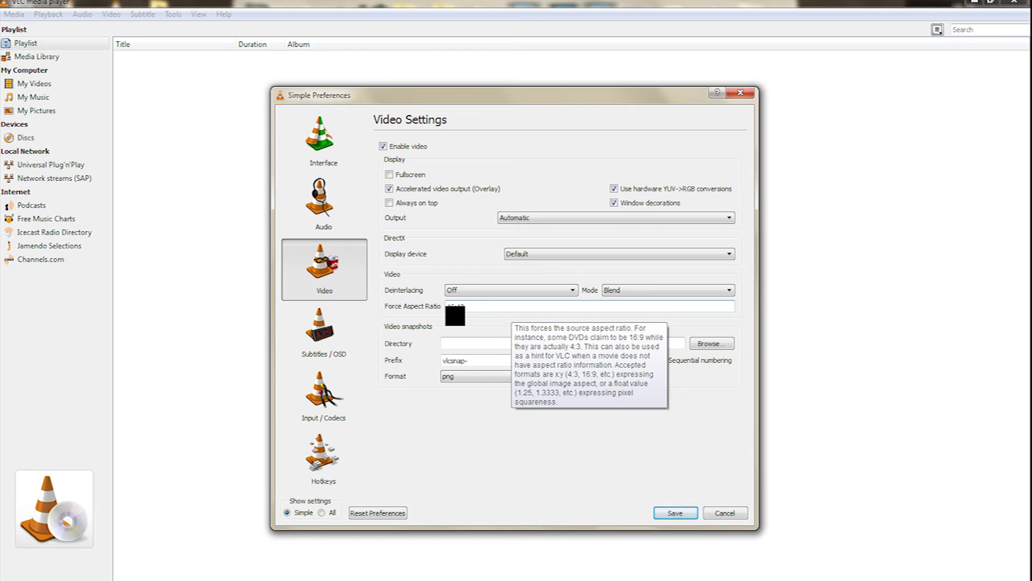
{"action": "type", "text": "16:1"}
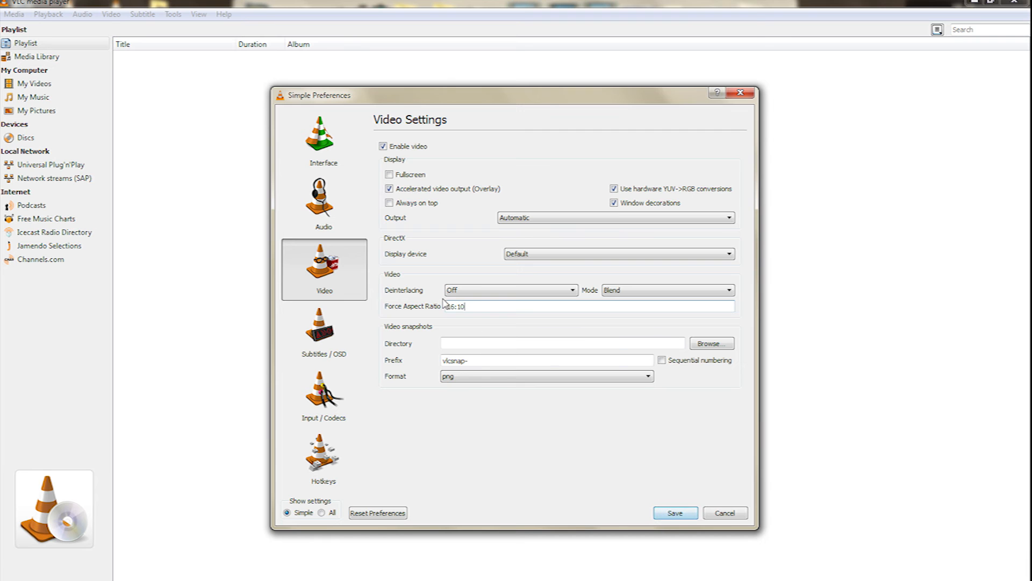
- Save the 16:10 preference and close the movie folder window
{"action": "left_click", "coordinate": [673, 513]}
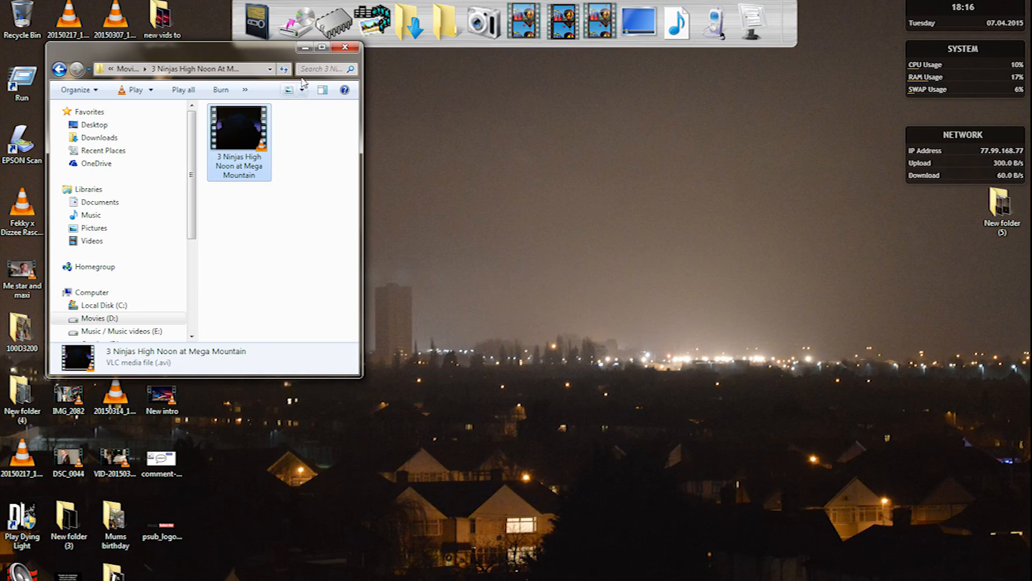
{"action": "left_click", "coordinate": [346, 46]}
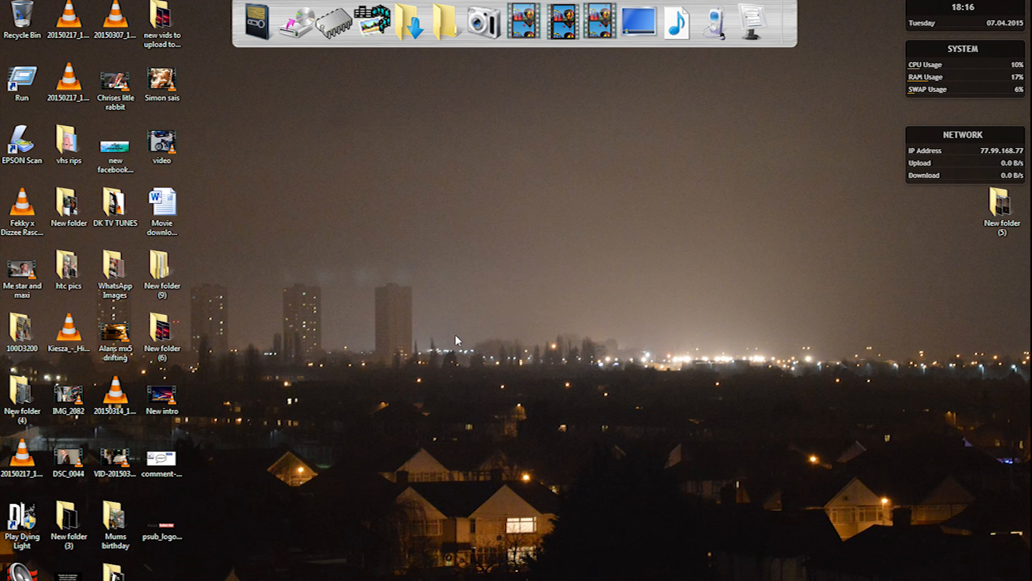